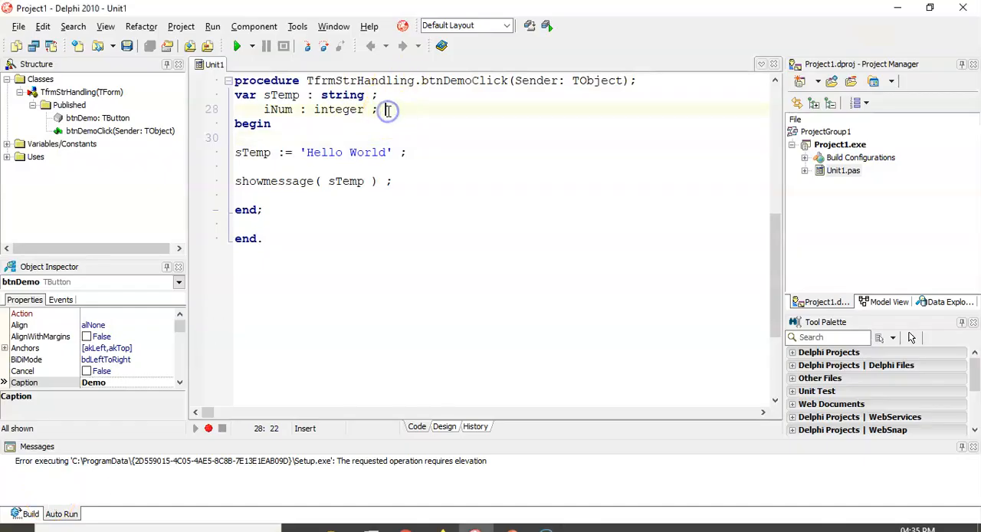
- Declare cLetter : char and assign cLetter := 'K' after begin
text(c)
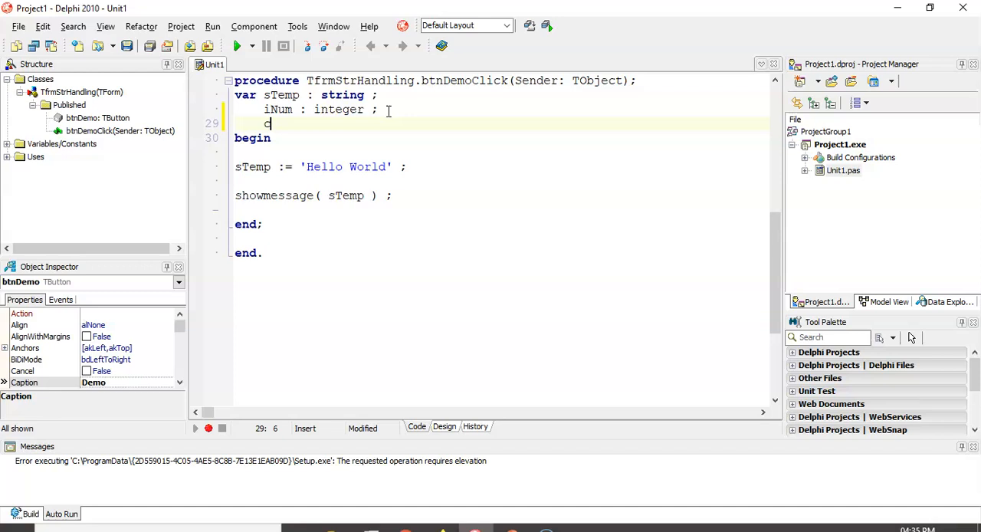
text(Letter :)
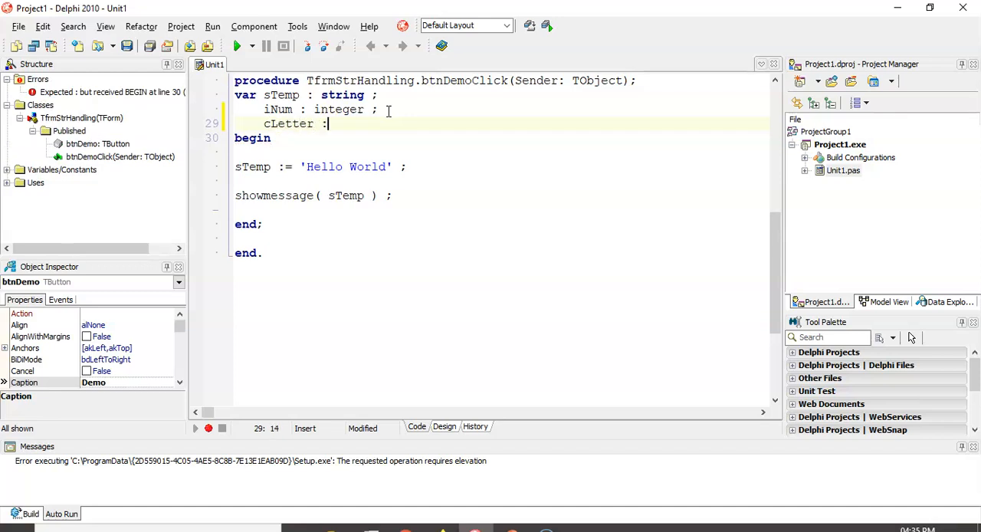
text(char ;)
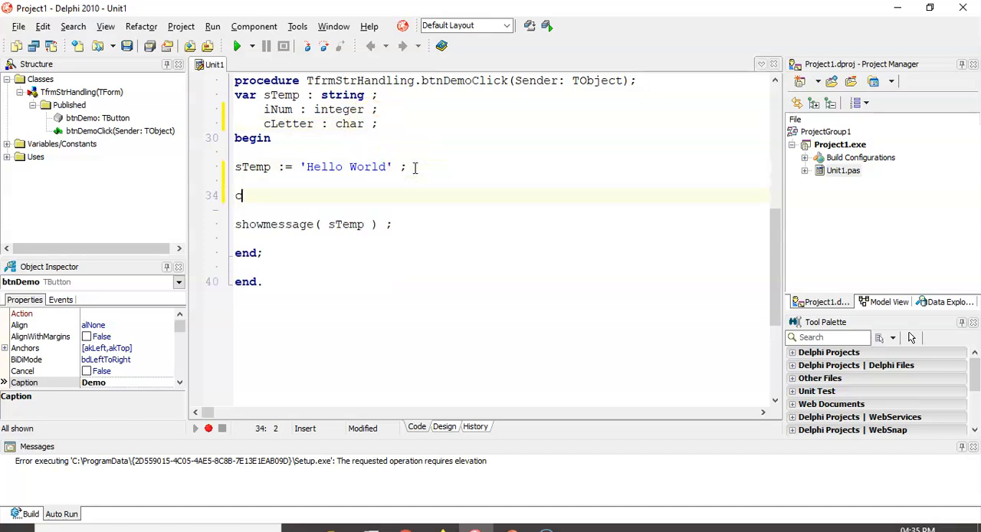
text(Letter :)
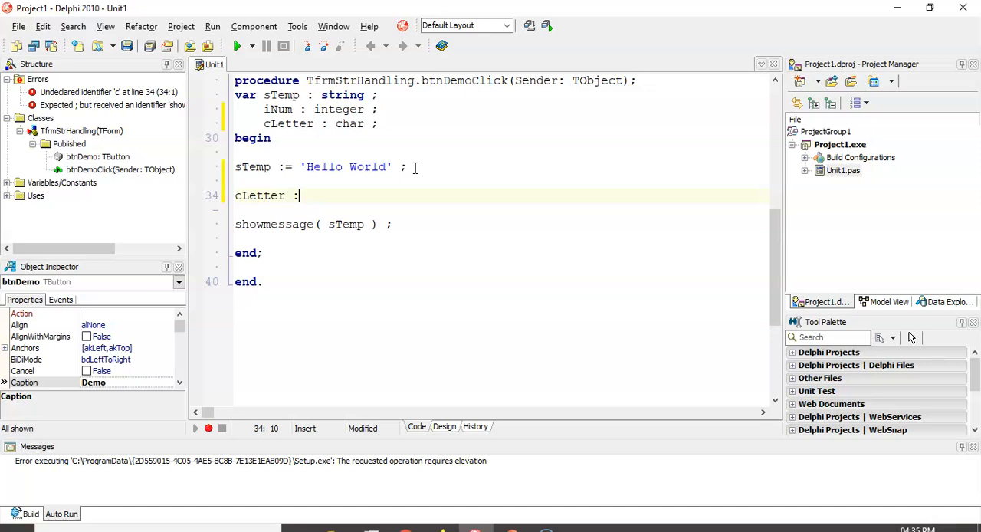
text(= ')
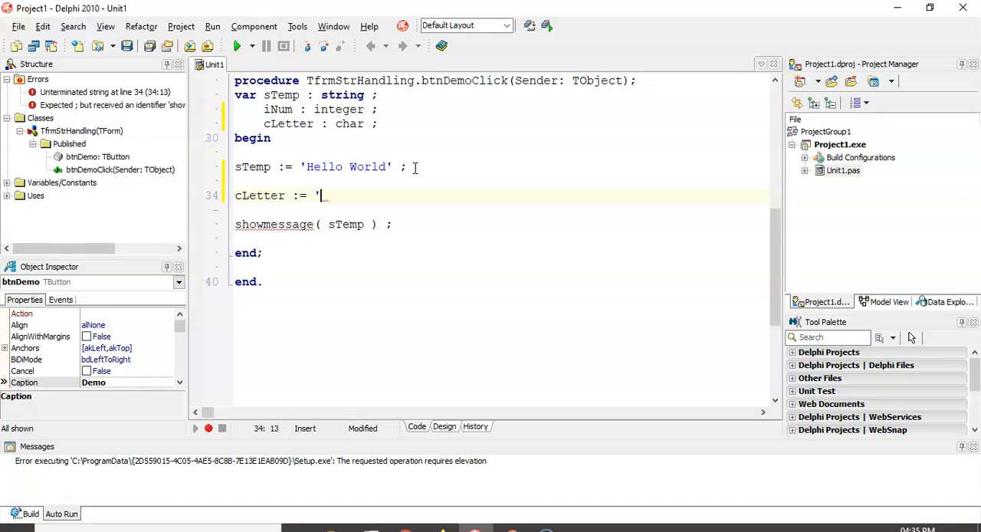
text(K)
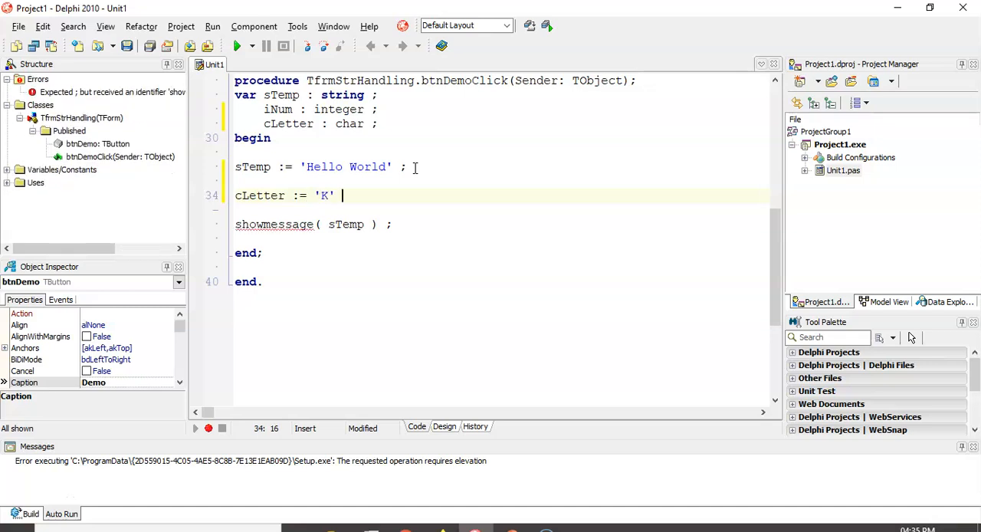
text(;)
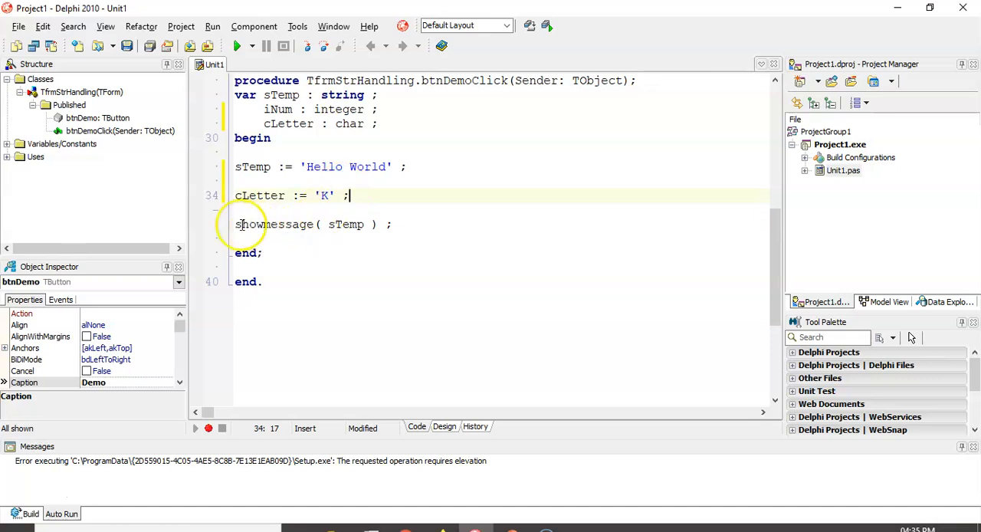
- Replace sTemp with cLetter in the ShowMessage call
double_click(346, 224)
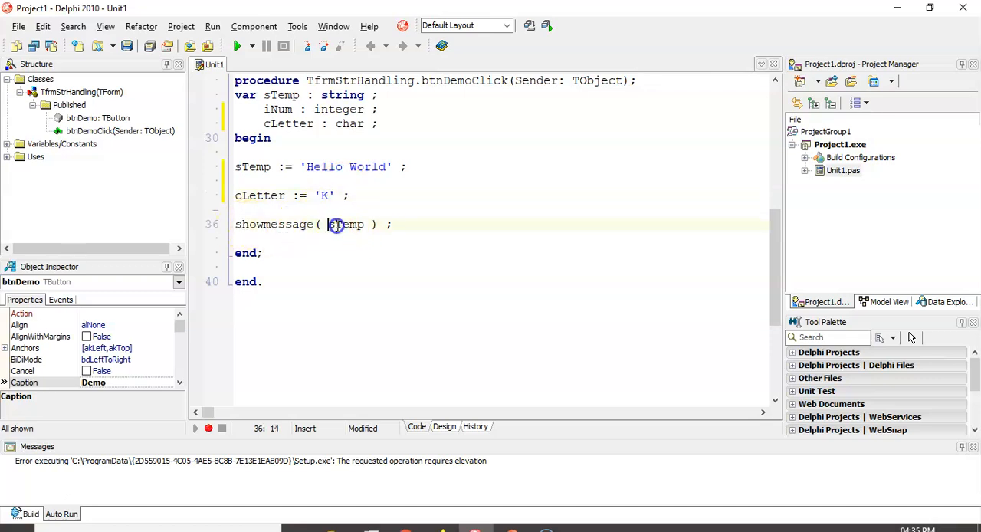
double_click(345, 224)
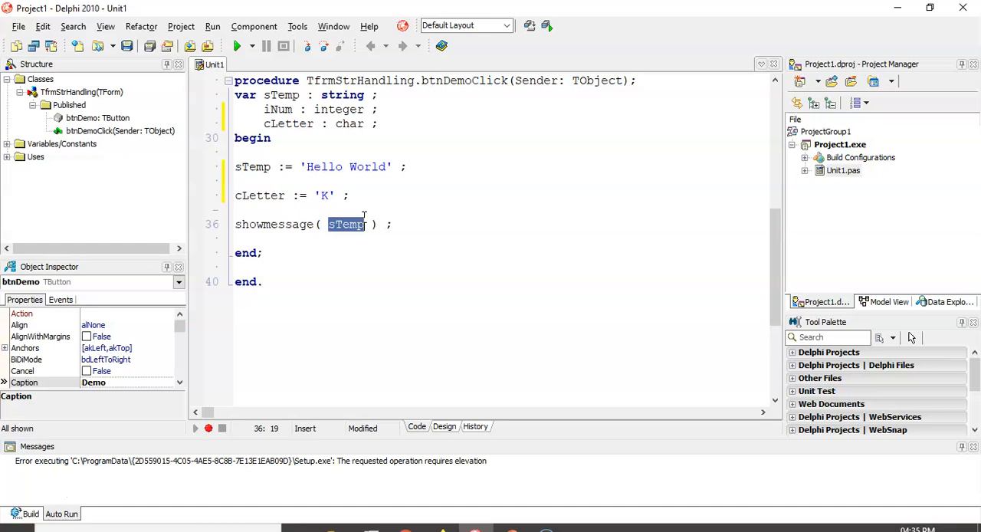
text(cLetter)
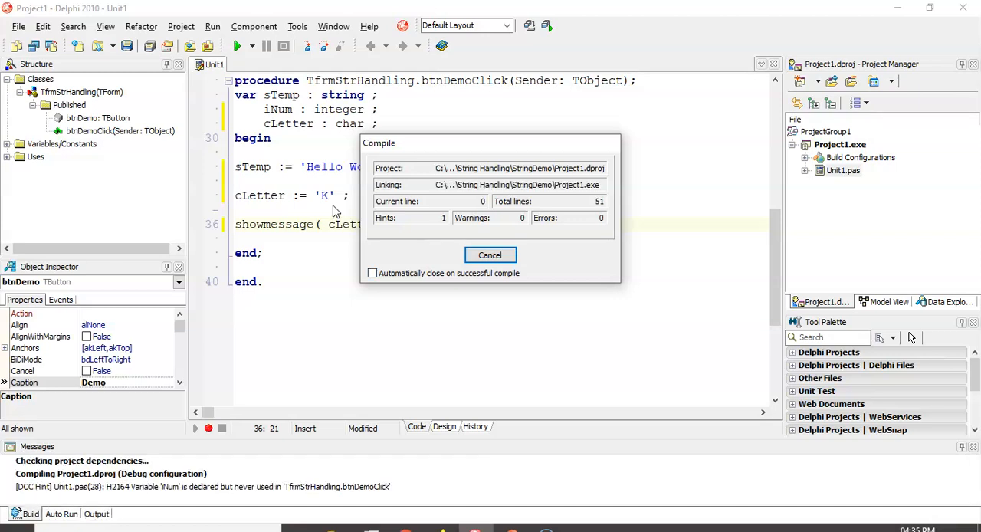
- Run the built program, click Demo, OK the 'K' message, and close String Handling
click(490, 254)
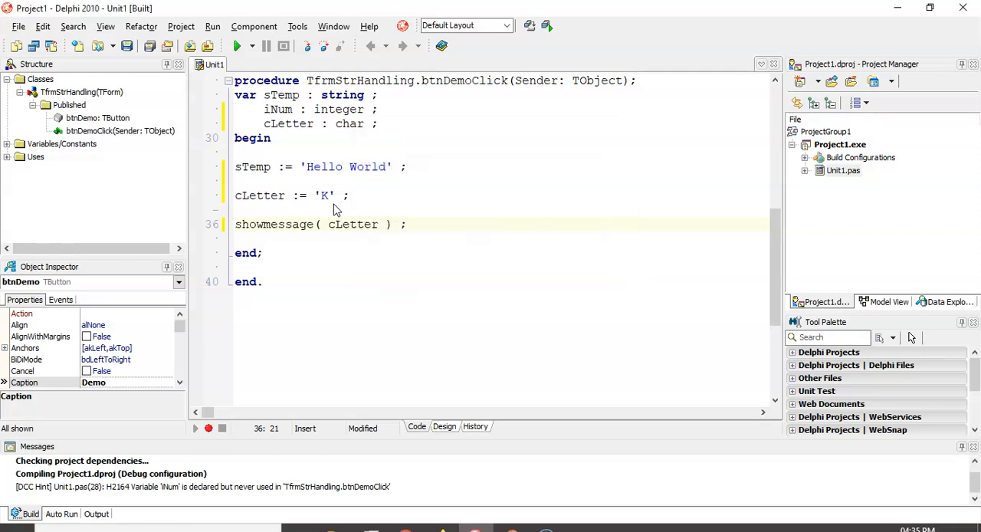
click(235, 46)
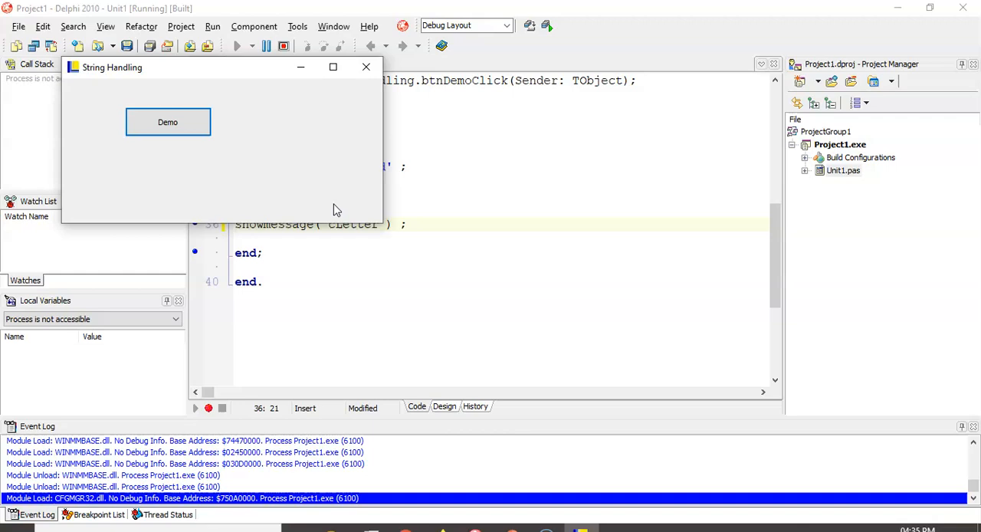
click(167, 122)
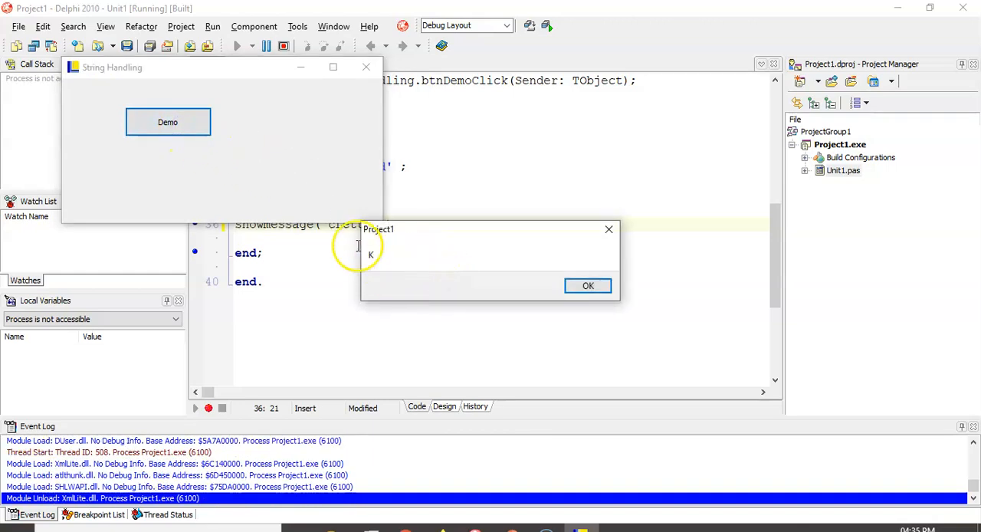
click(588, 285)
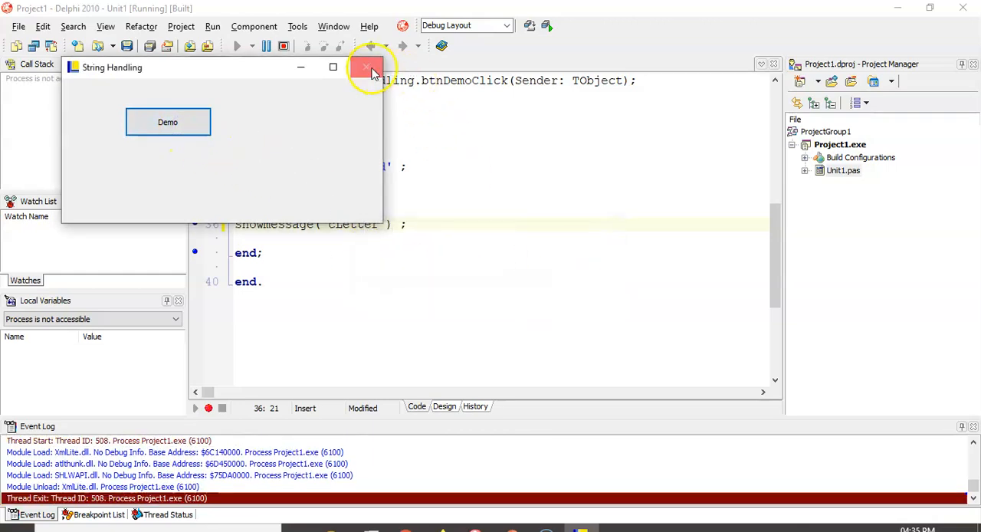
click(366, 67)
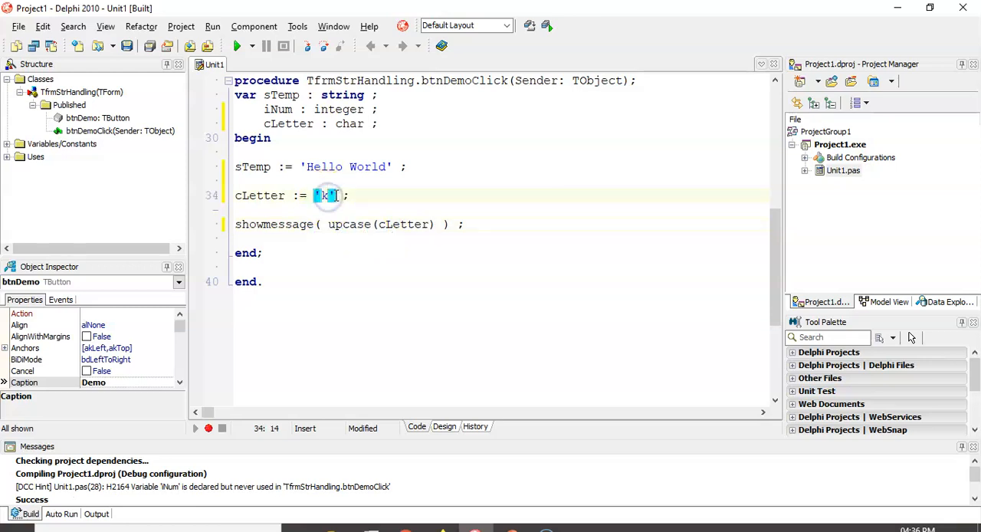
- Change cLetter to 'j', run the demo, and confirm the message shows J
text(j)
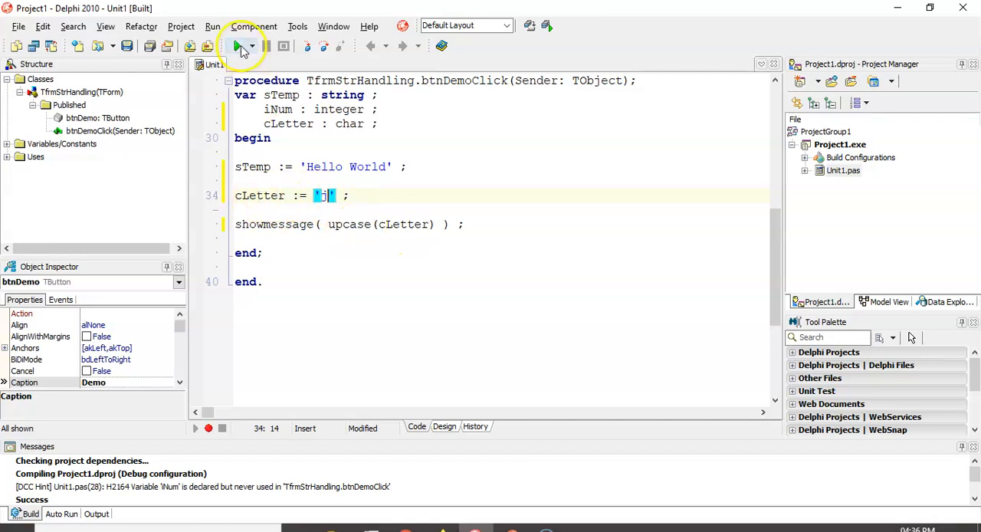
click(238, 46)
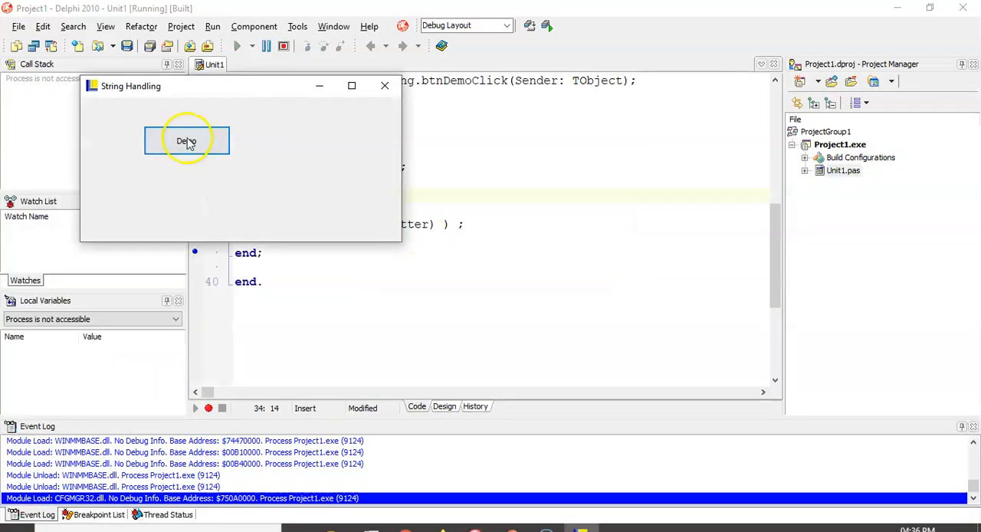
click(186, 140)
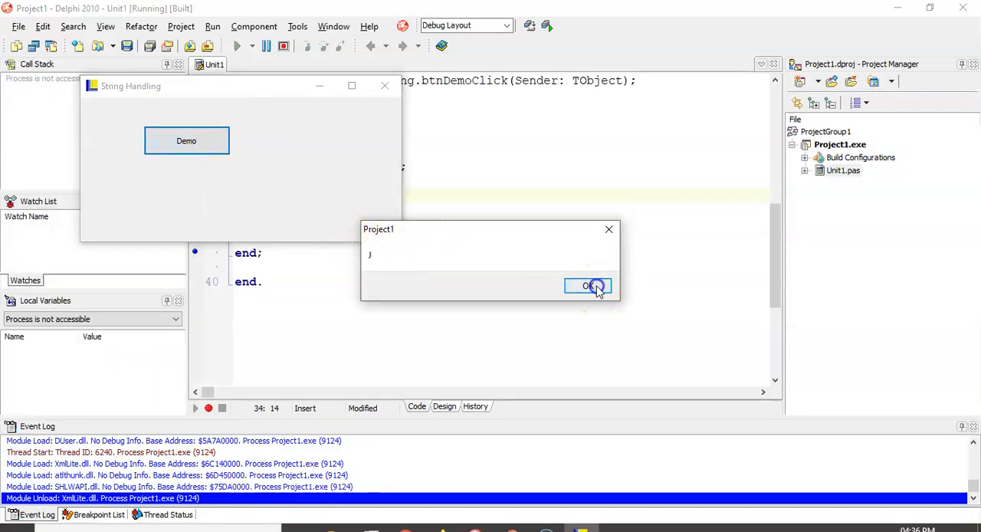
click(589, 285)
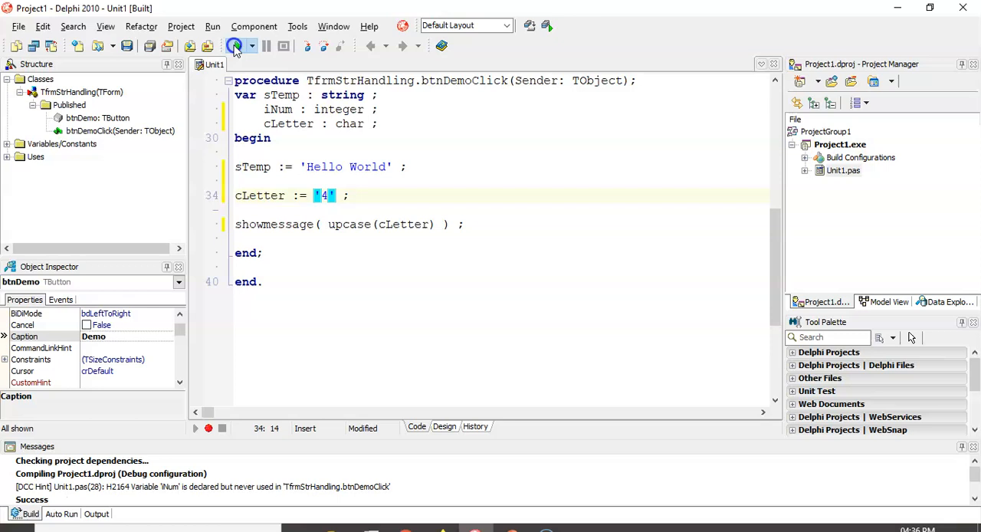
- Run the demo with cLetter as '4' and confirm the message shows 4
click(233, 46)
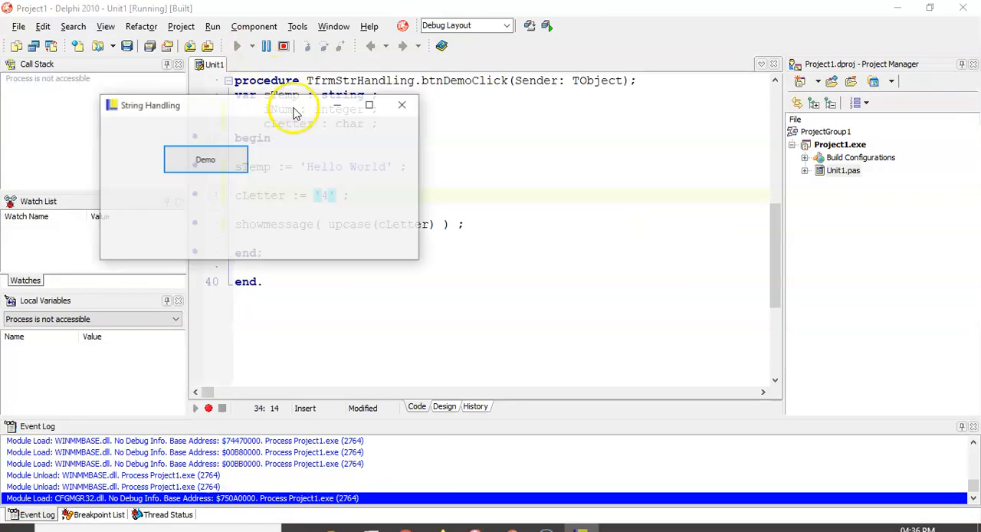
click(205, 159)
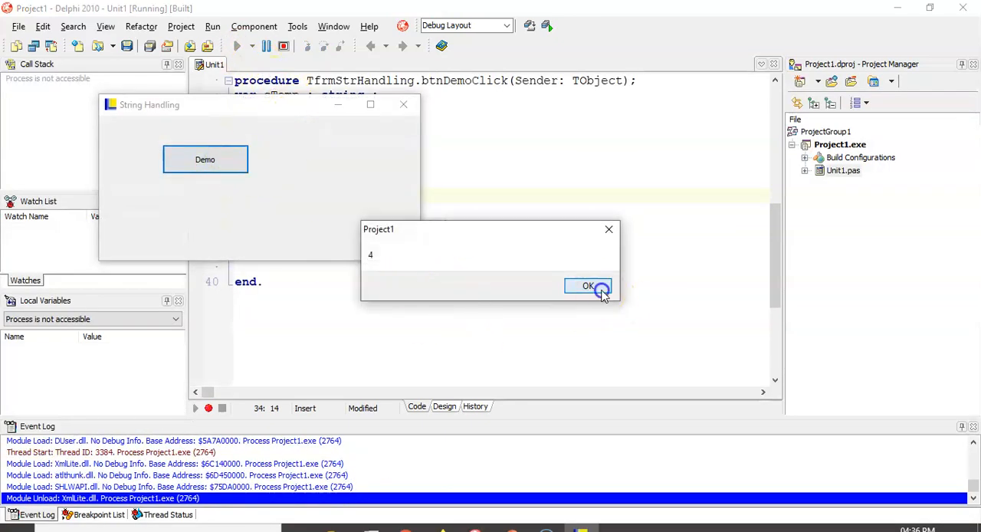
click(587, 285)
text(s)
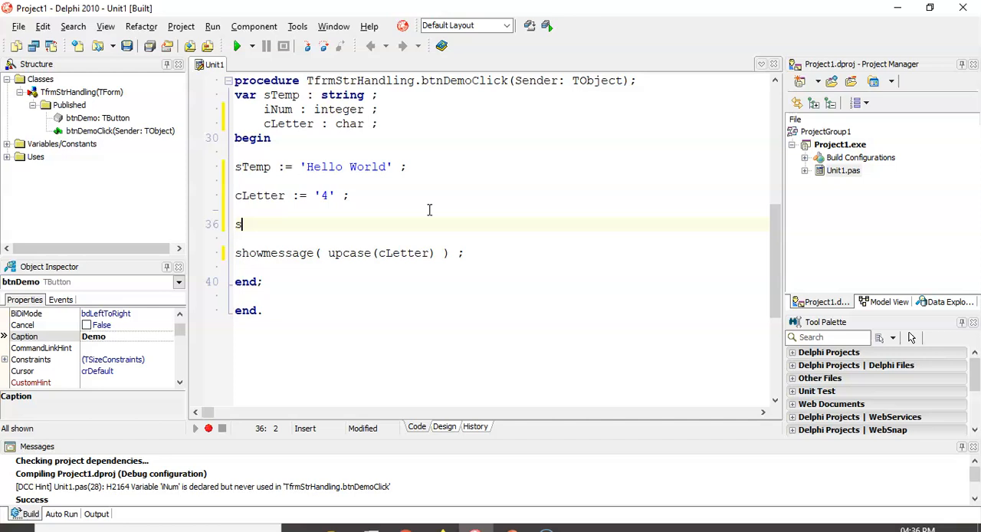
- Add sTemp[ 3 ] := upcase( sTemp[ 3 ] ); before ShowMessage
text(Temp)
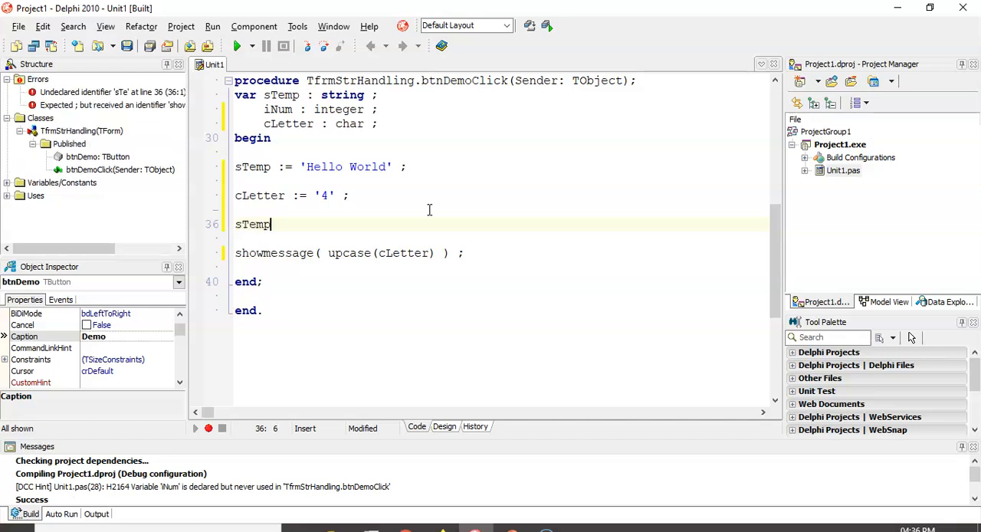
text([ 3 ] := upcase)
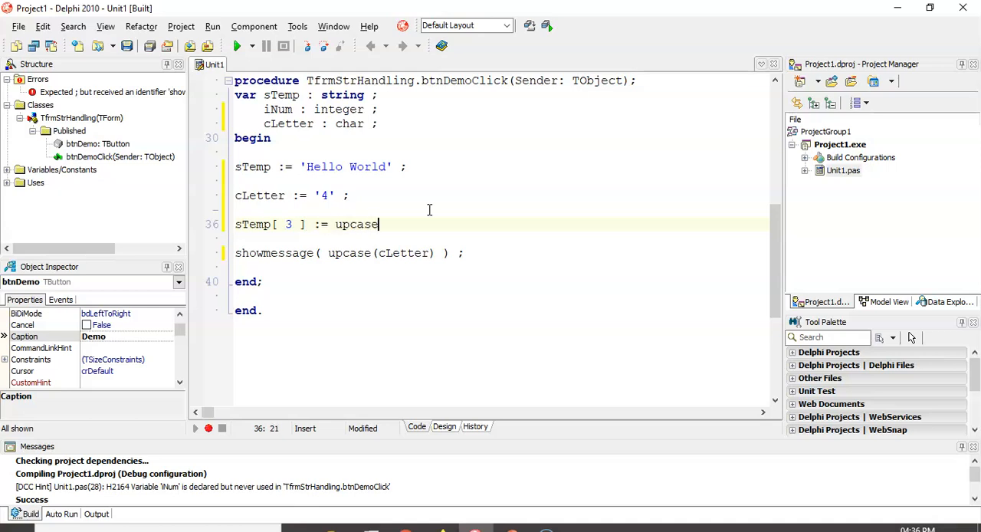
text(( sTemp[)
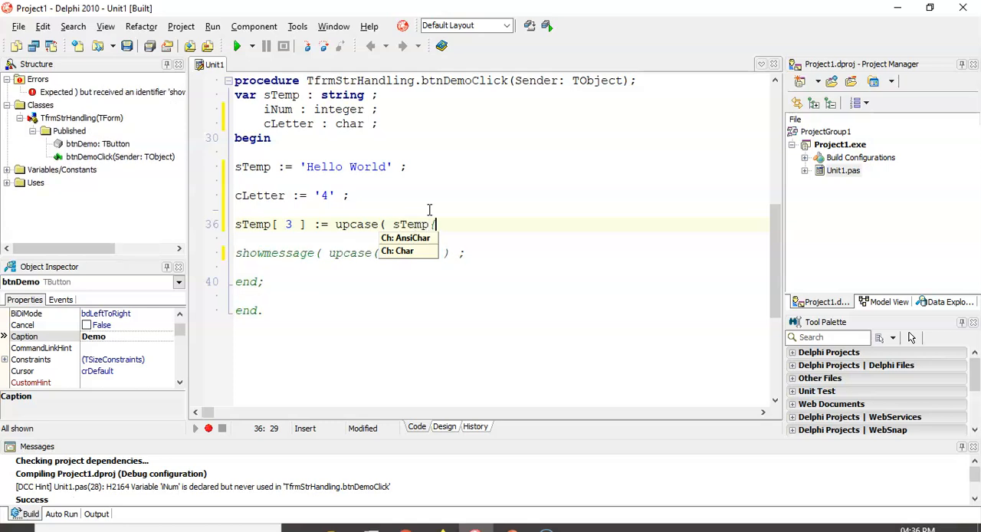
key(backspace)
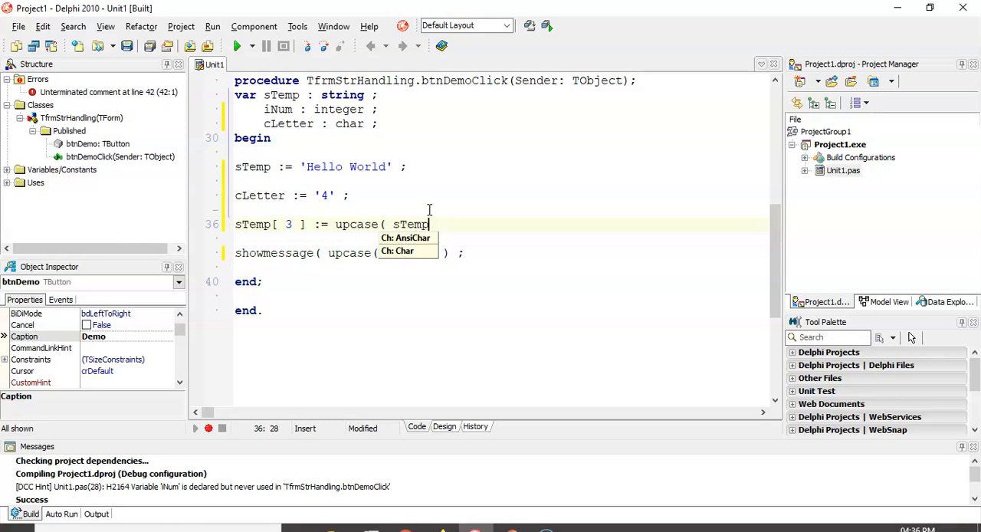
text([ 3 ] ) ;)
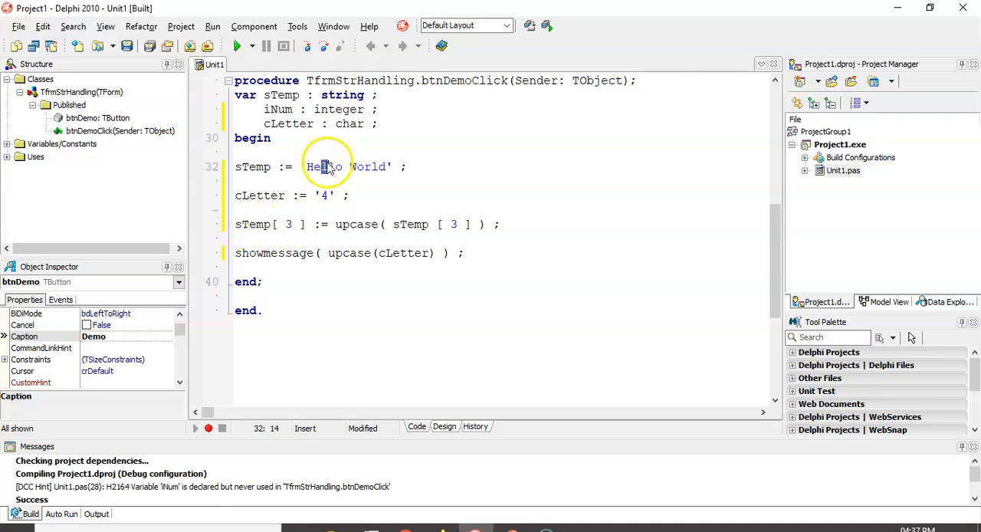
- Change the ShowMessage argument from upcase(cLetter) back to sTemp
double_click(380, 253)
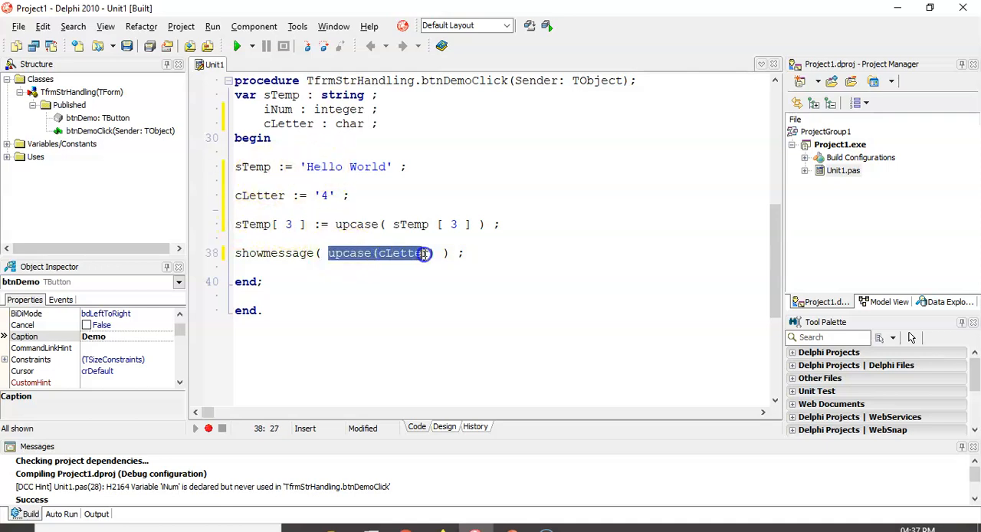
text(sTe)
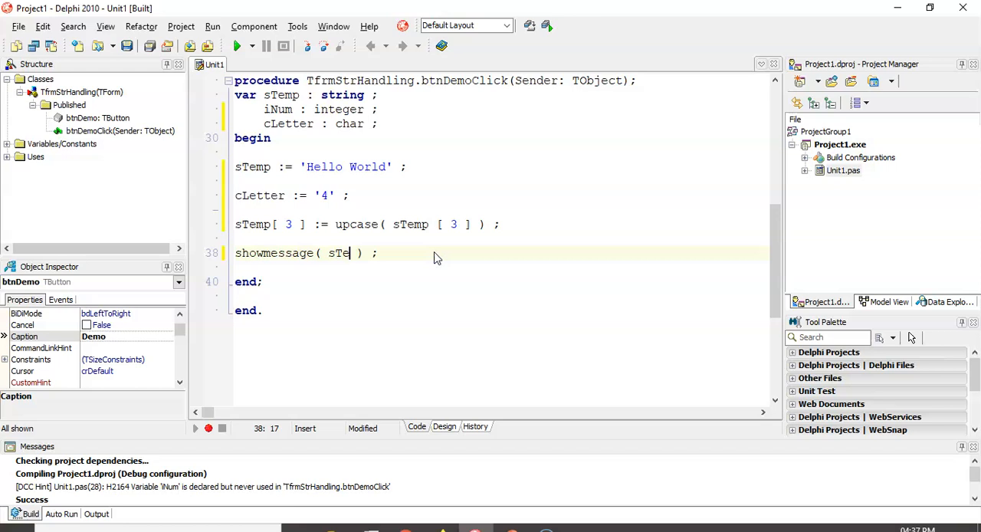
text(mp)
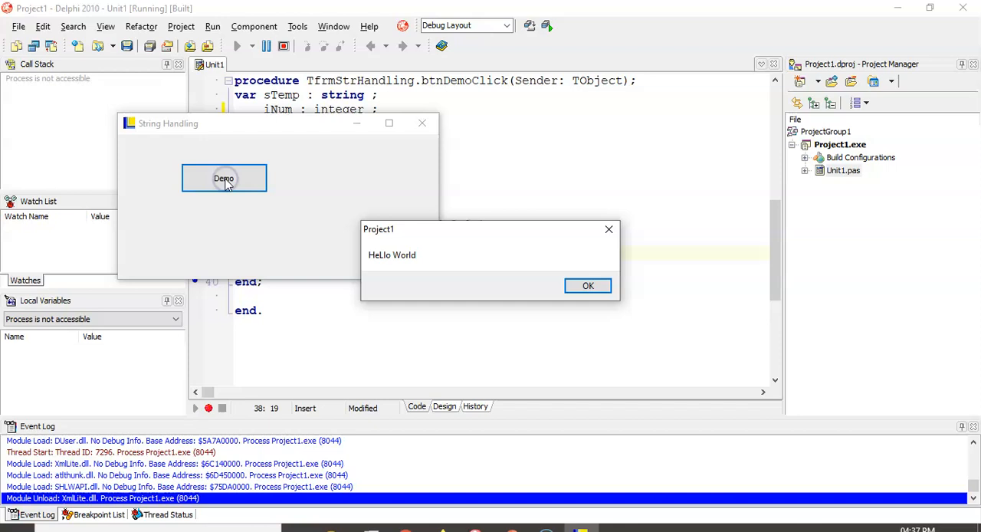
mouse_move(384, 263)
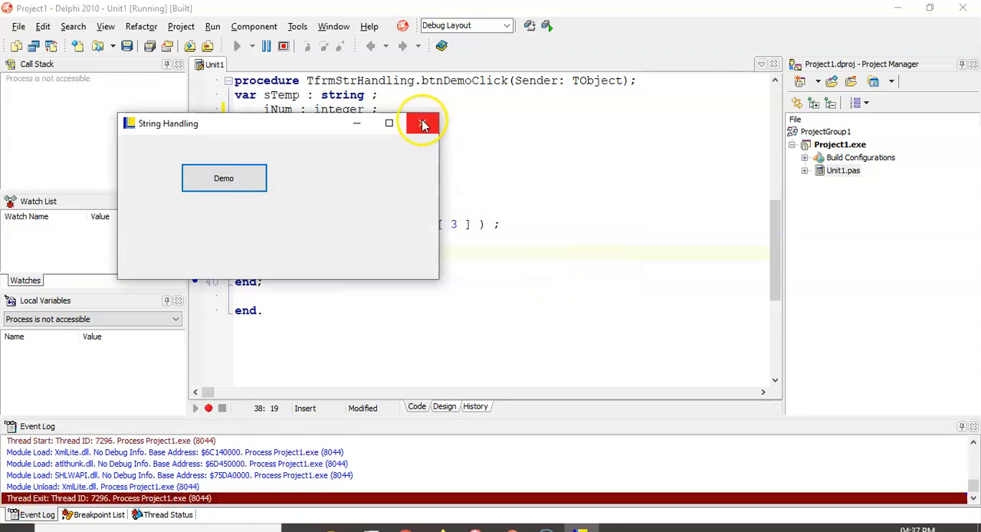
- Close the running String Handling form after seeing 'HeLlo World'
click(423, 124)
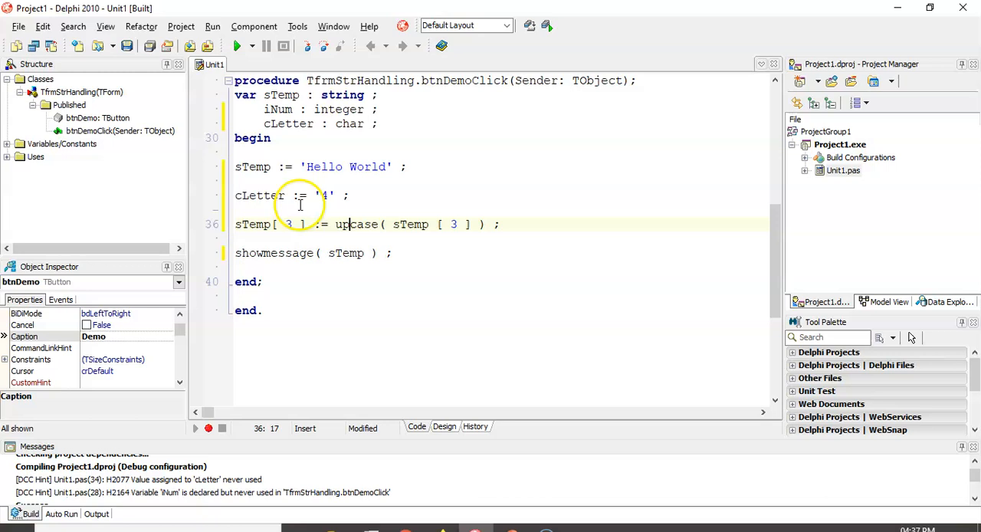
mouse_move(429, 216)
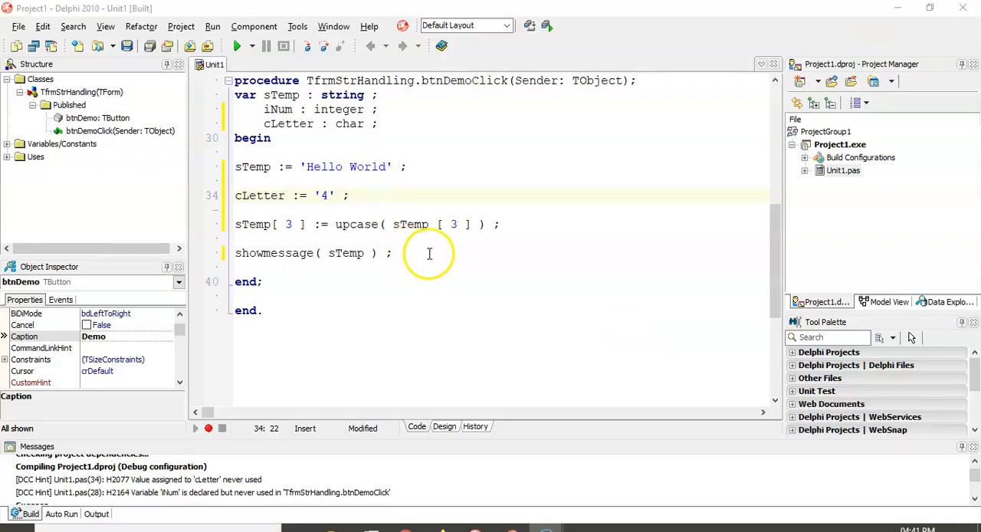
click(430, 253)
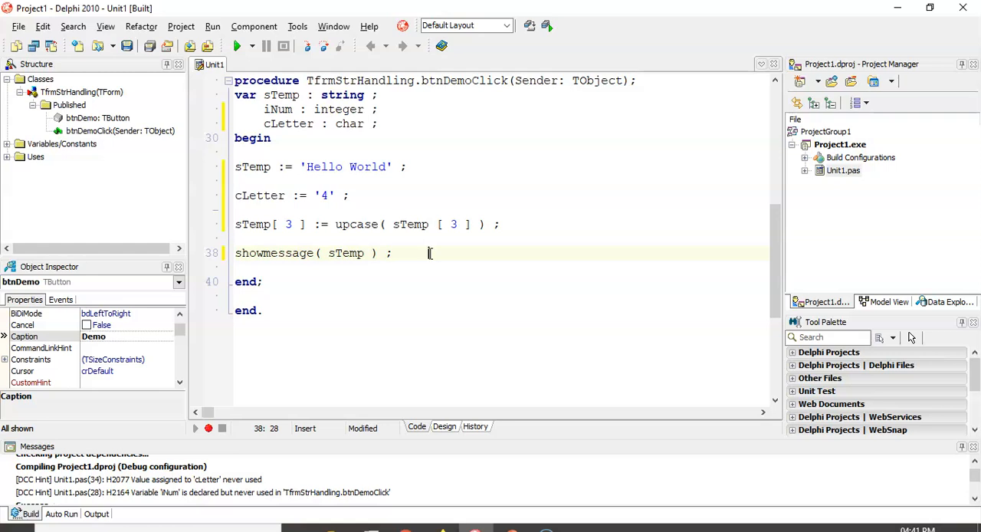
text(z)
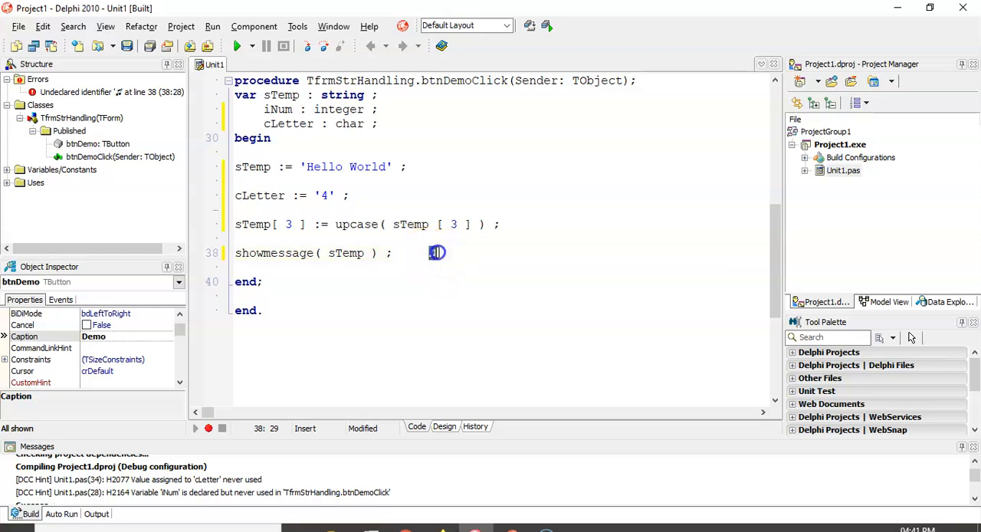
mouse_move(437, 253)
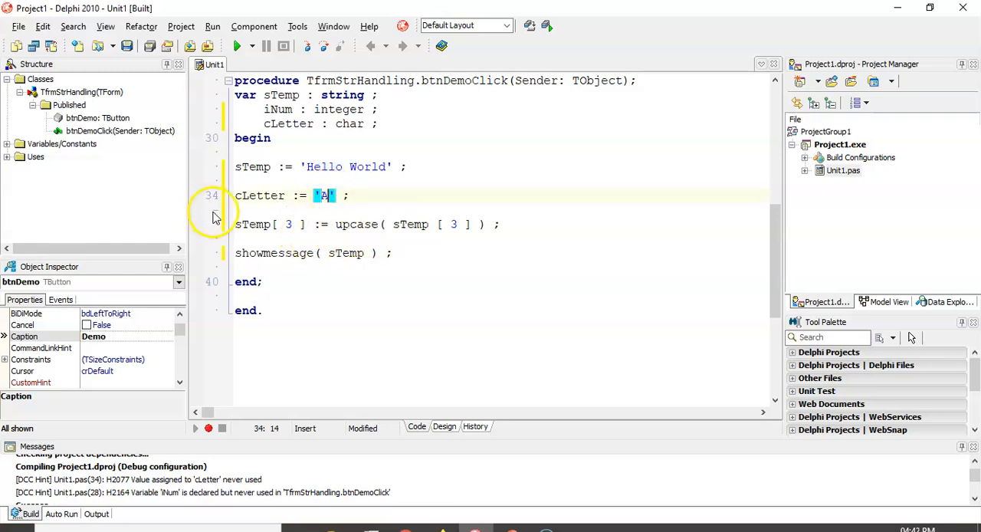
- Comment out the upcase line, add iNum := Ord( cLetter ), and show inttostr(iNum)
click(238, 224)
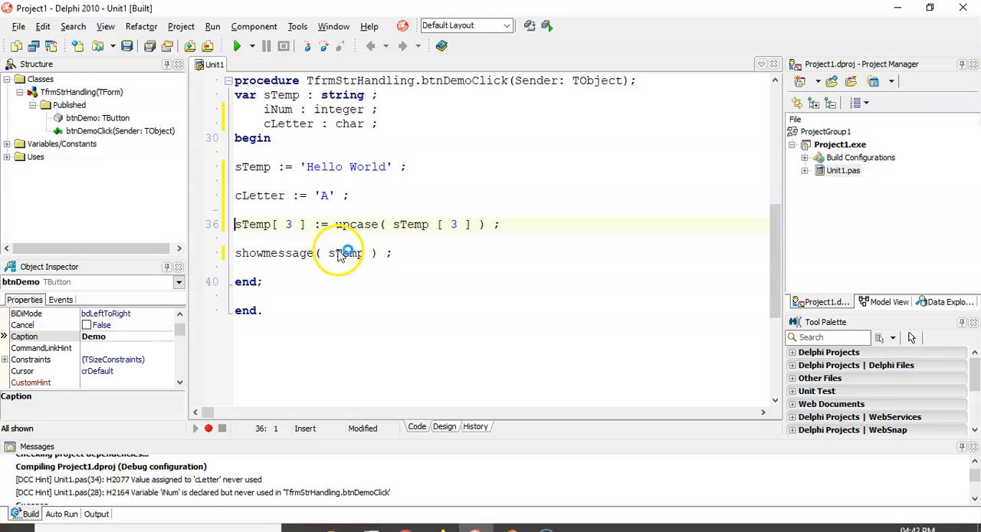
text(//)
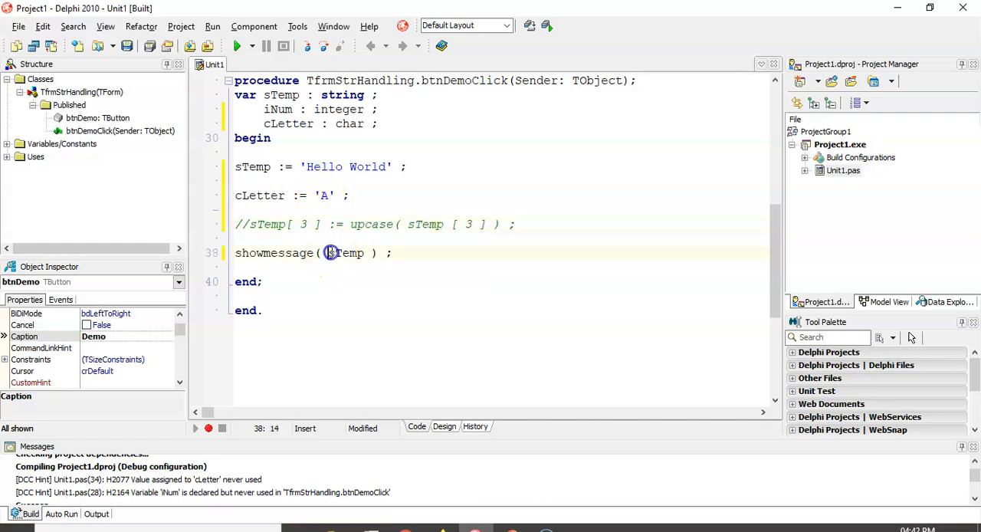
double_click(345, 253)
text(i)
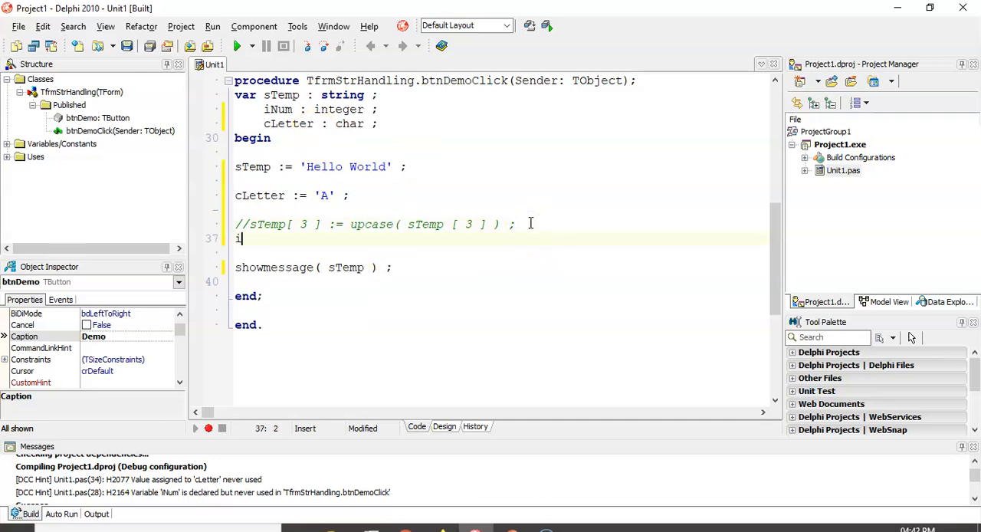
text(Num :=)
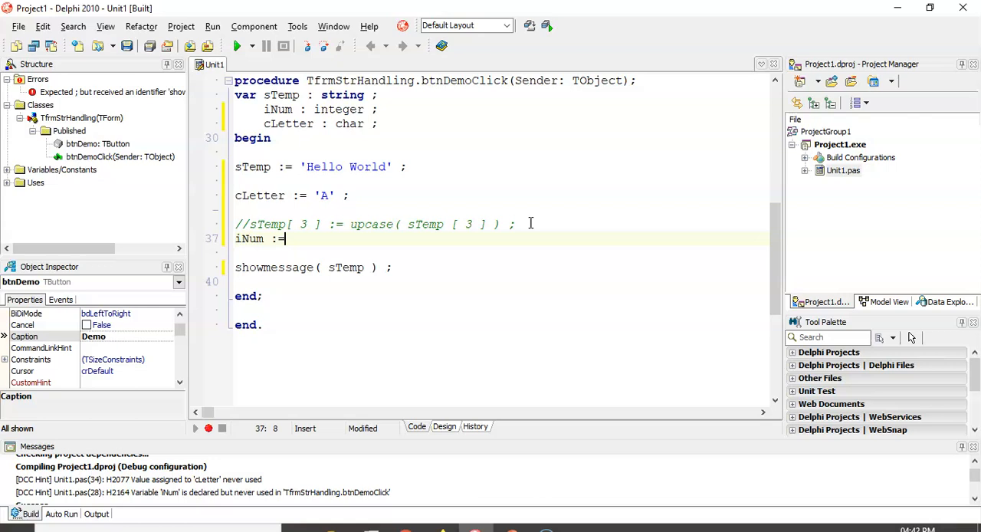
text(Ord)
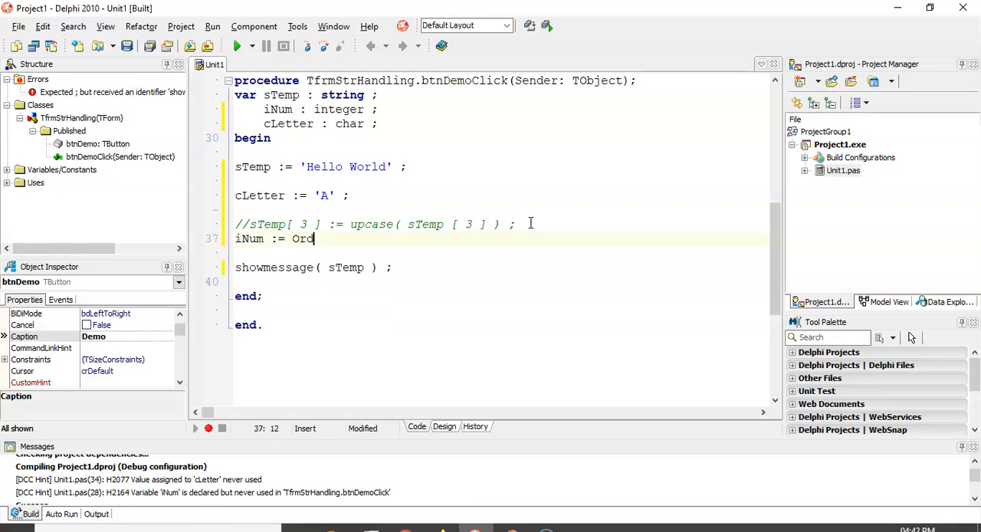
text(( cL)
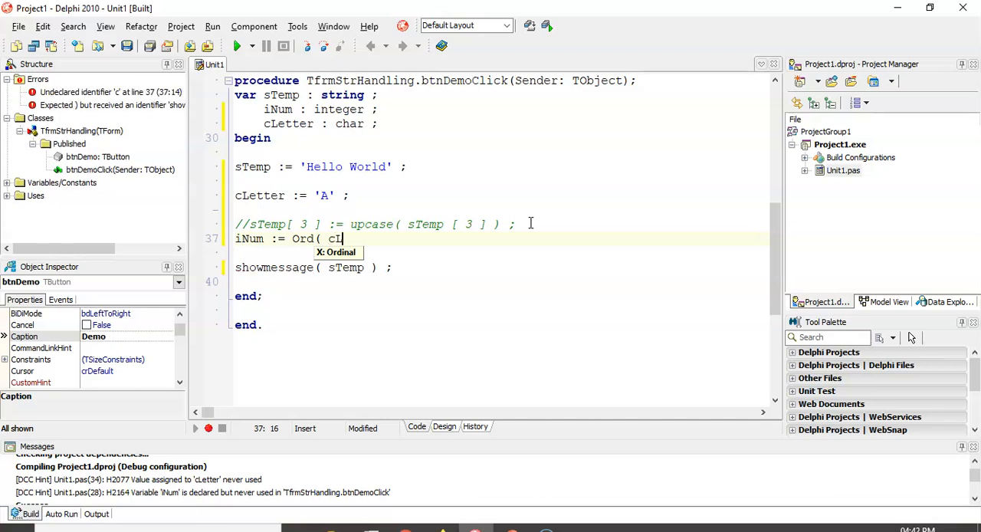
text(etter ) ;)
click(500, 268)
text(in)
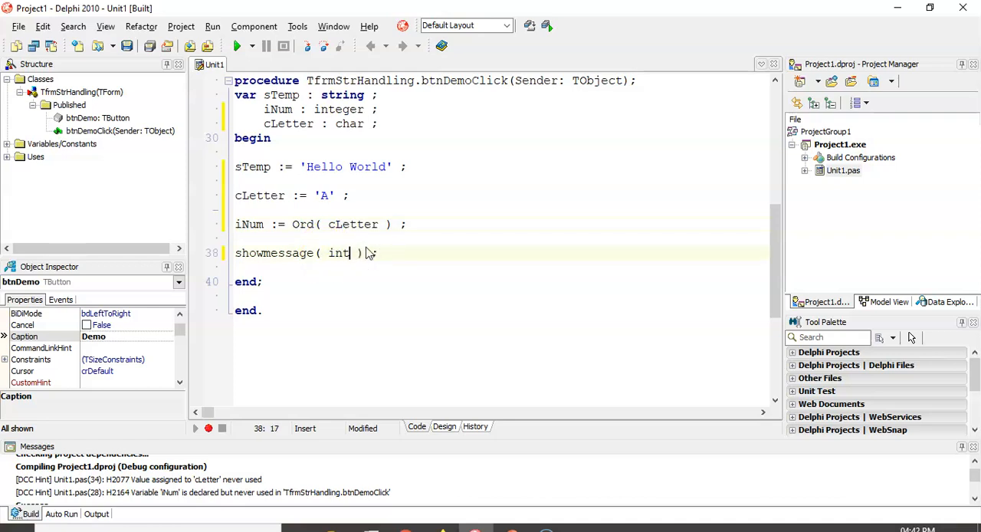
text(tostr()
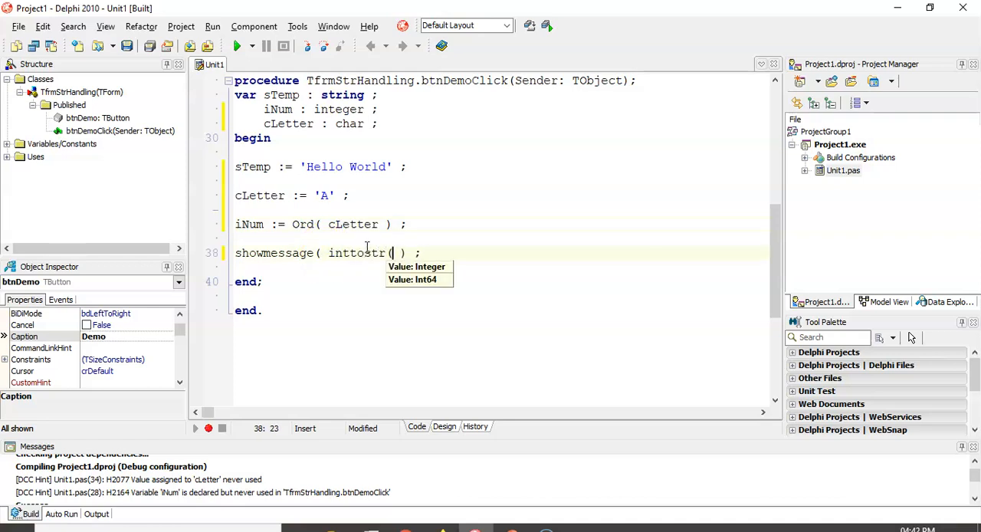
text(iNum)
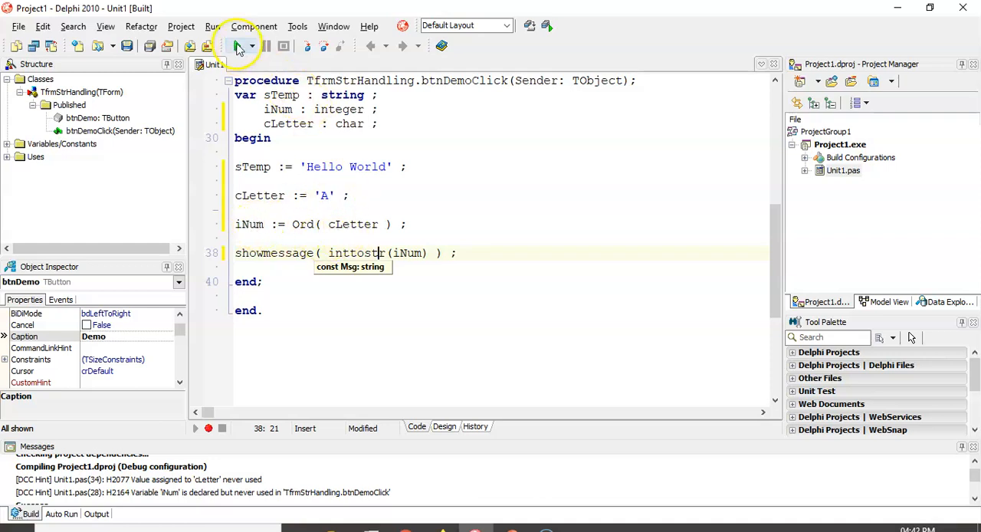
click(238, 46)
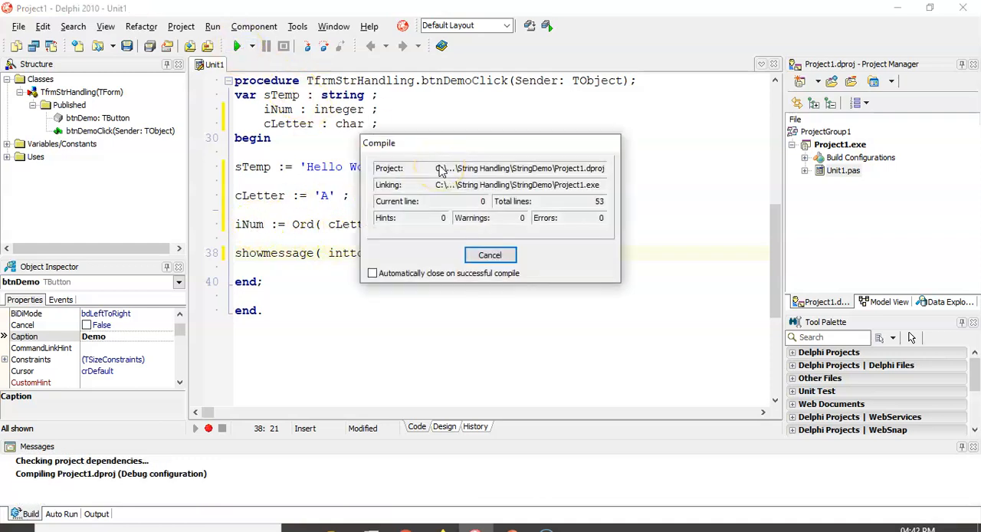
click(490, 255)
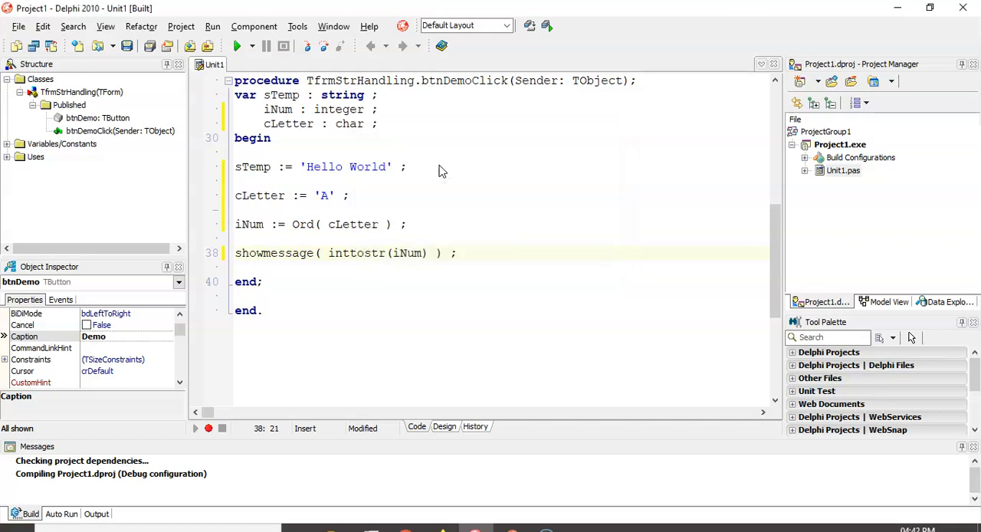
click(238, 46)
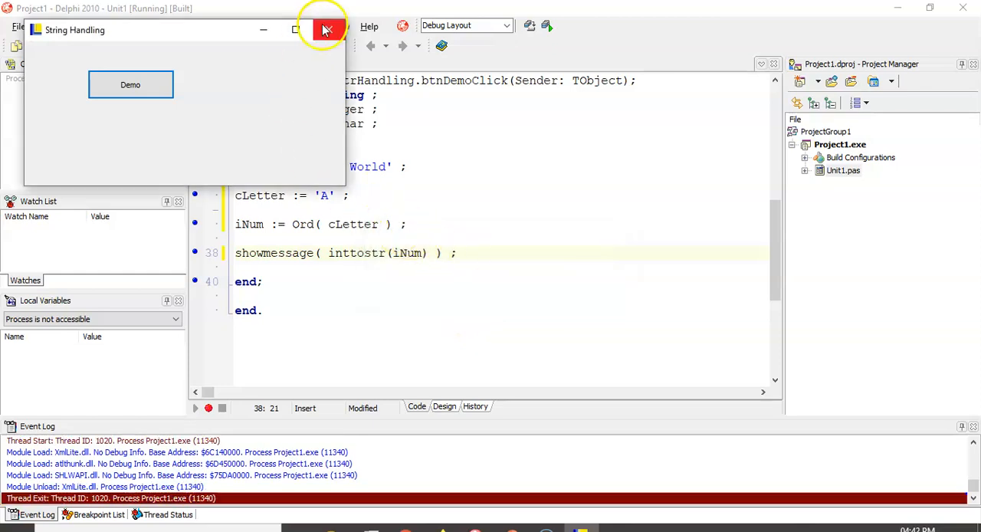
click(324, 29)
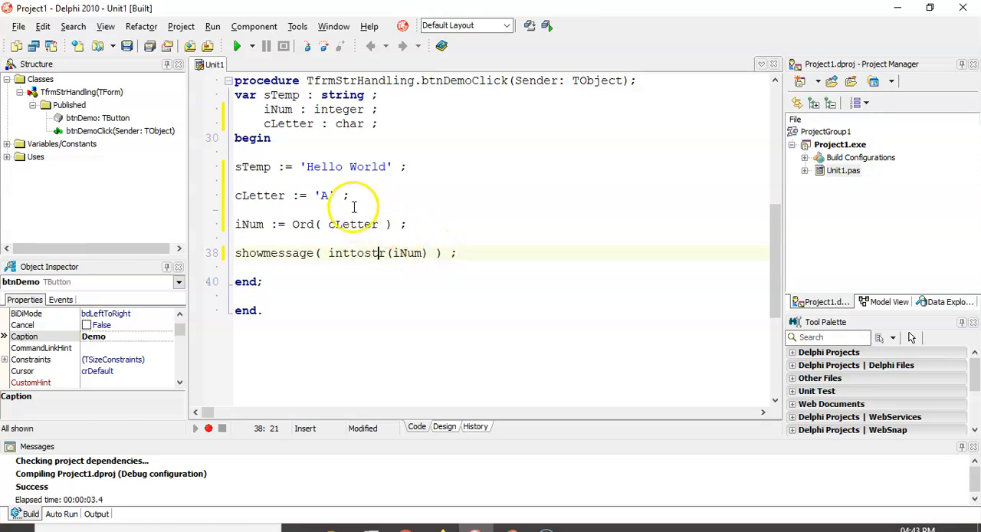
mouse_move(376, 219)
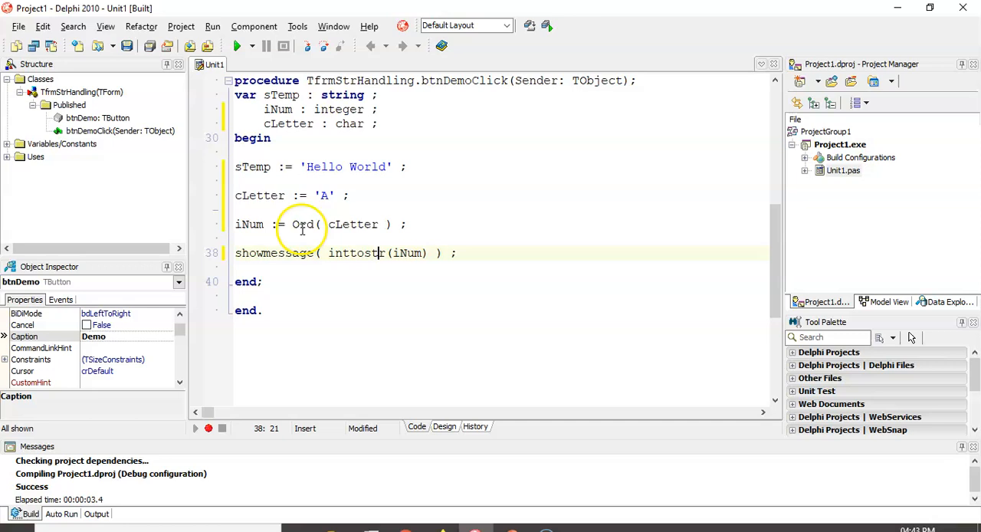
- Comment out the Ord line, add cLetter := Chr( 14 ), and show cLetter in ShowMessage
text(iNum)
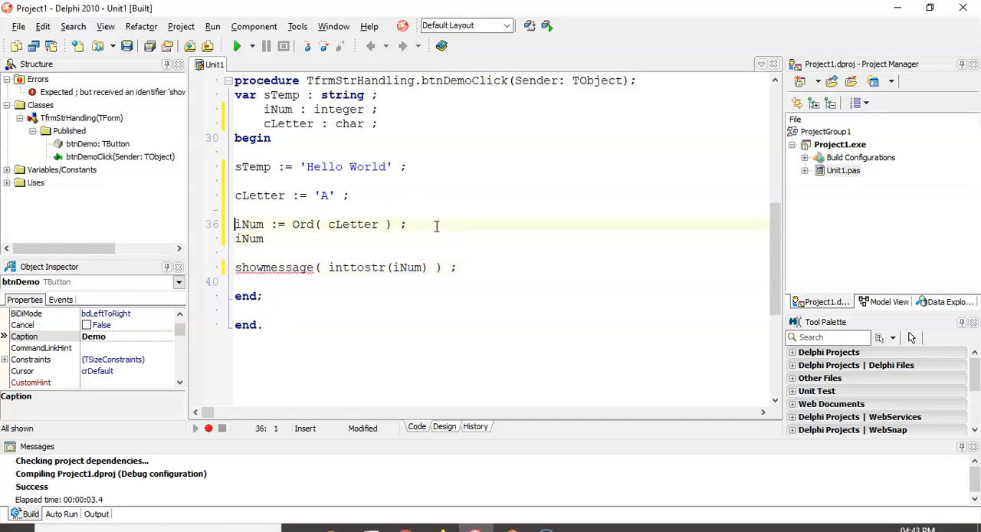
text(//)
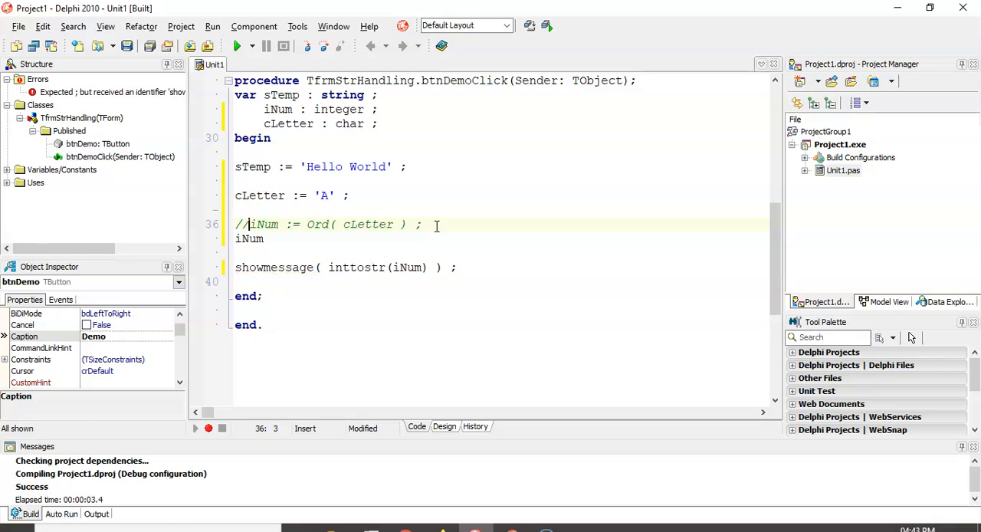
text(c)
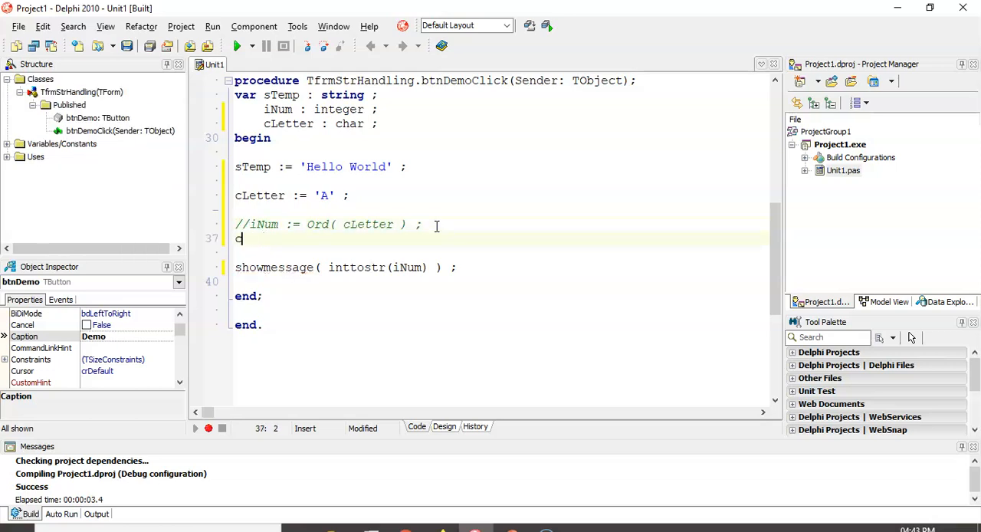
text(cLetter)
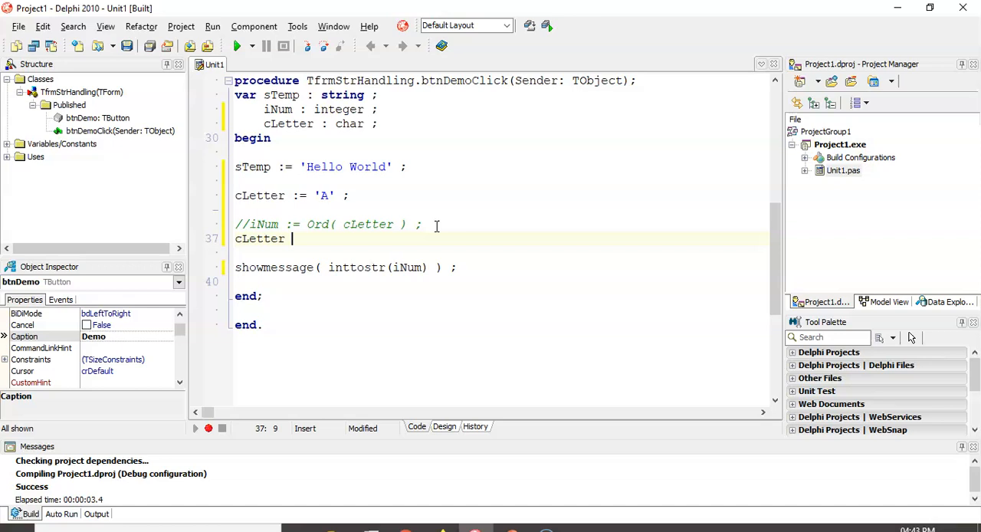
text(:= C)
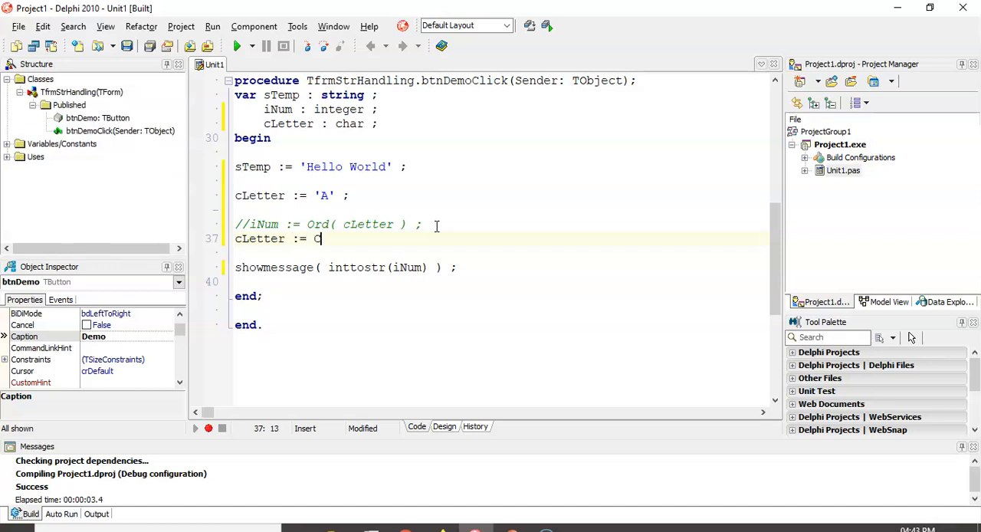
text(hr ()
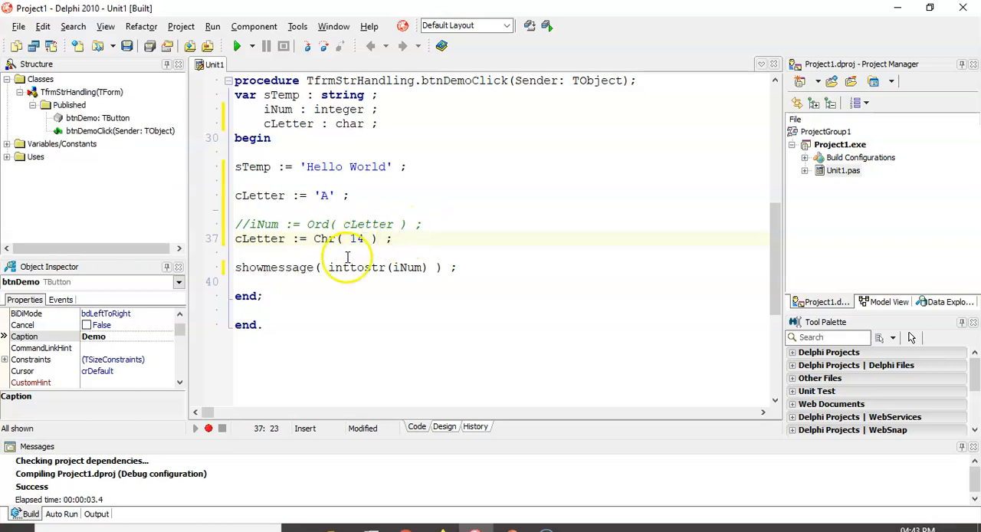
double_click(358, 267)
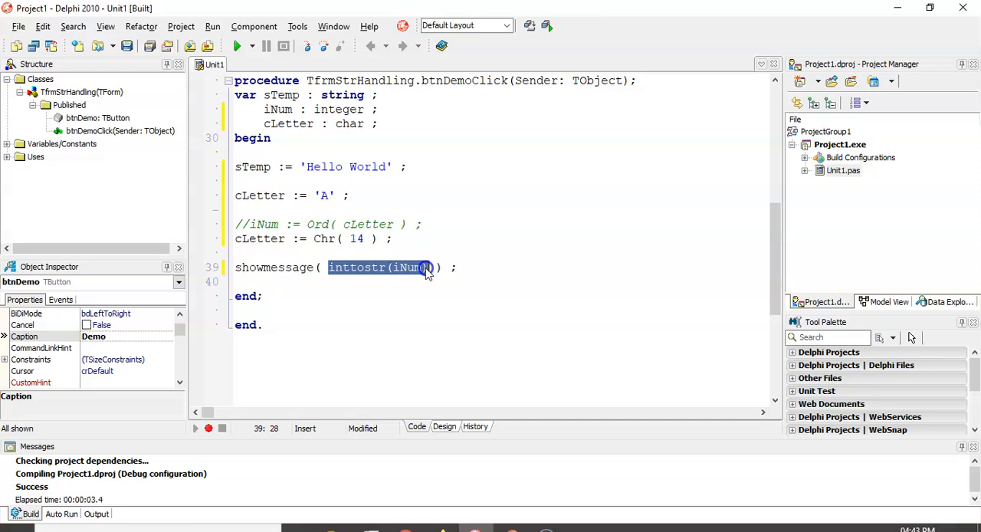
text(cLette)
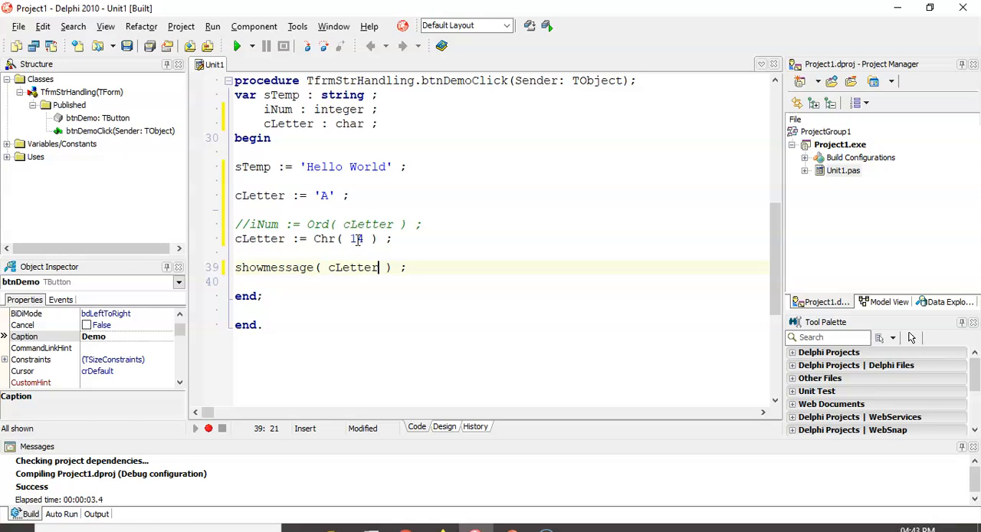
text(4)
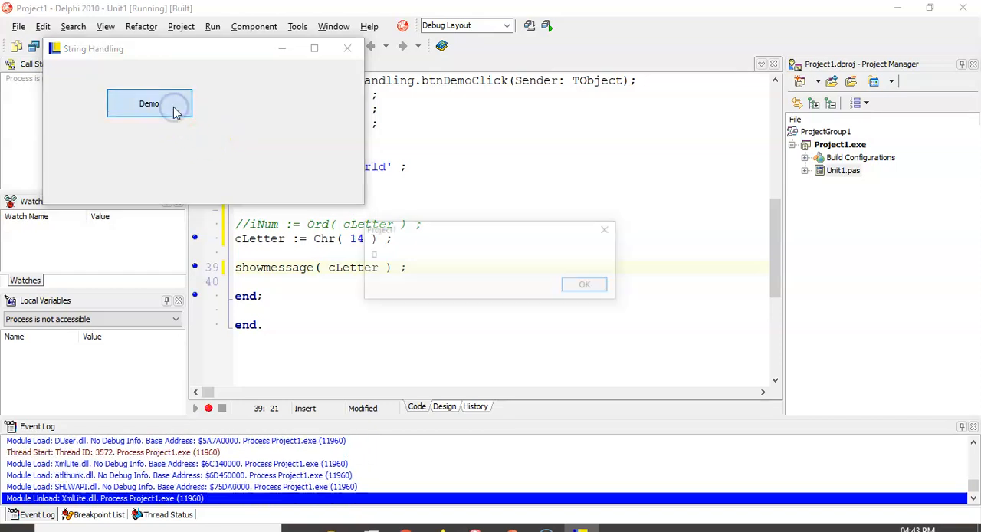
- Dismiss the blank Chr( 14 ) message, change it to Chr( 65 ), and close the program
click(149, 103)
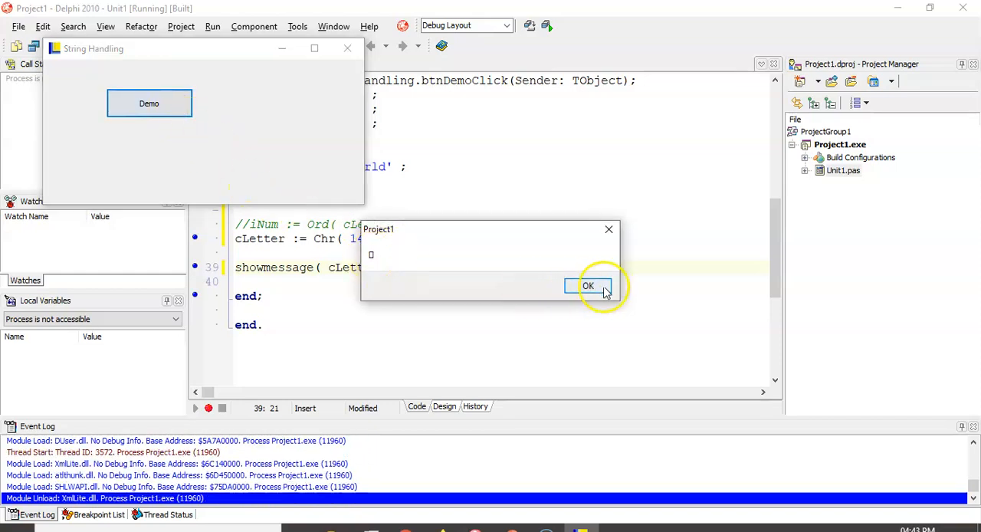
click(588, 285)
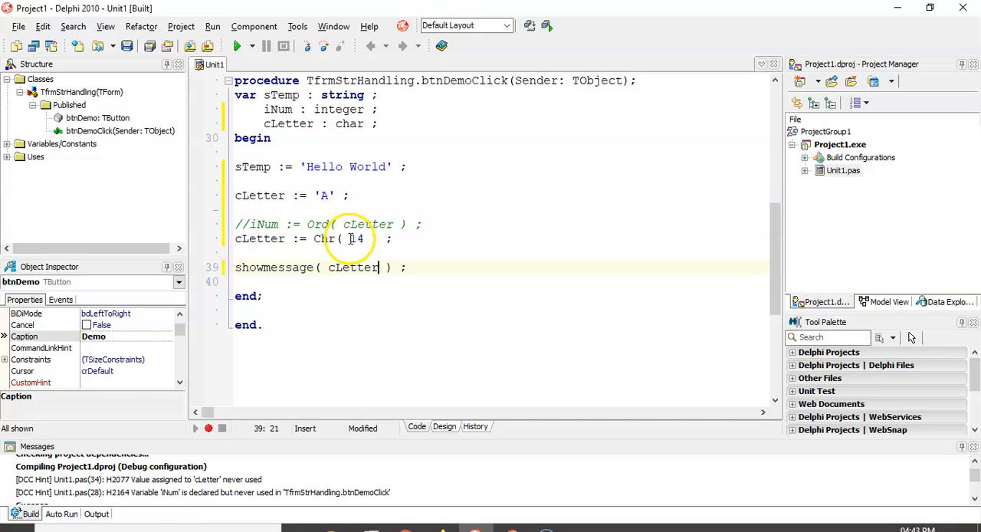
text(65))
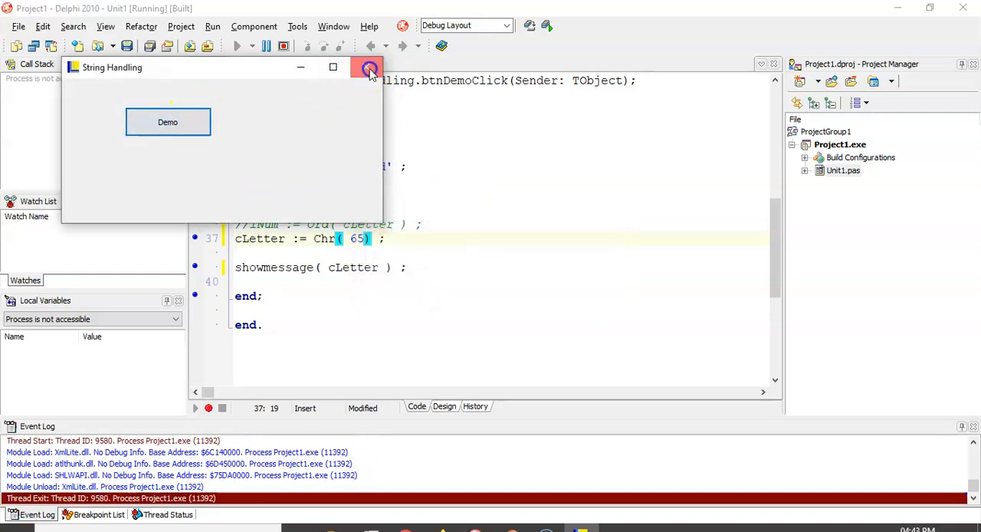
click(367, 67)
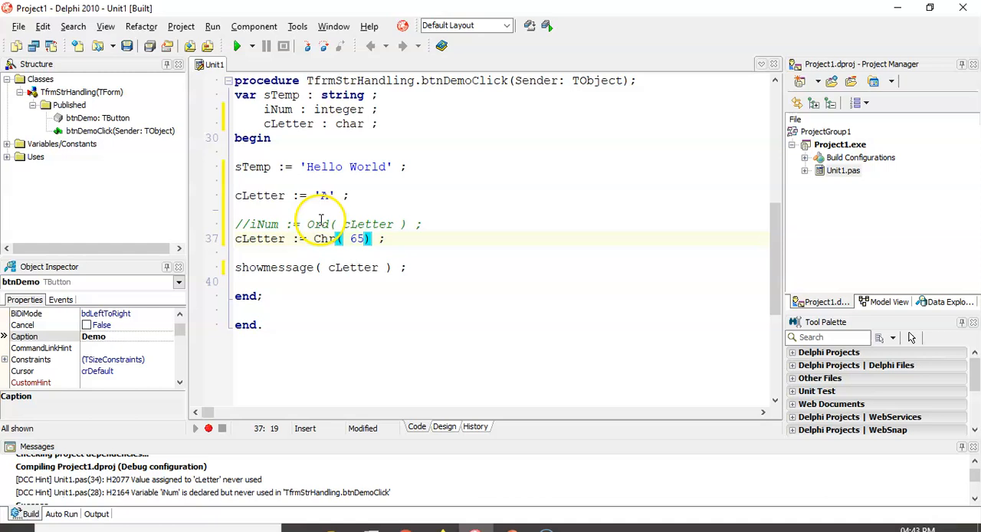